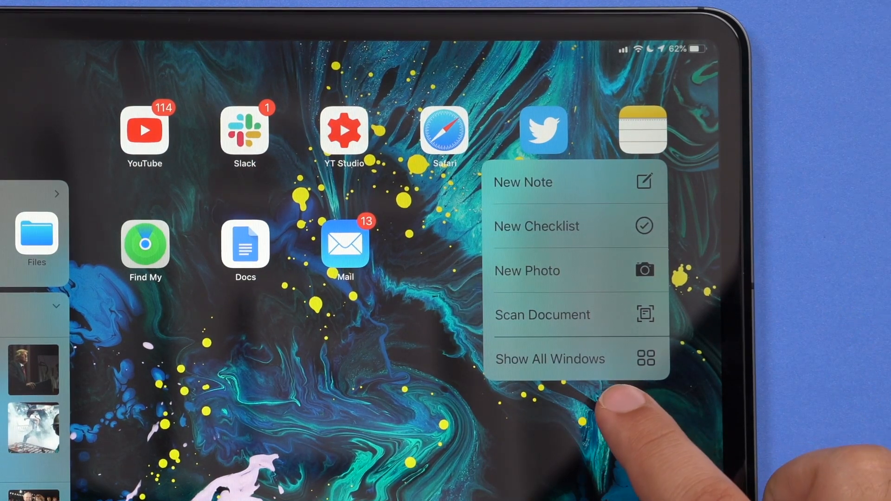
Show the Notes icon's quick actions for new note, checklist, photo, scan and all windows
{"action": "left_click", "coordinate": [551, 358]}
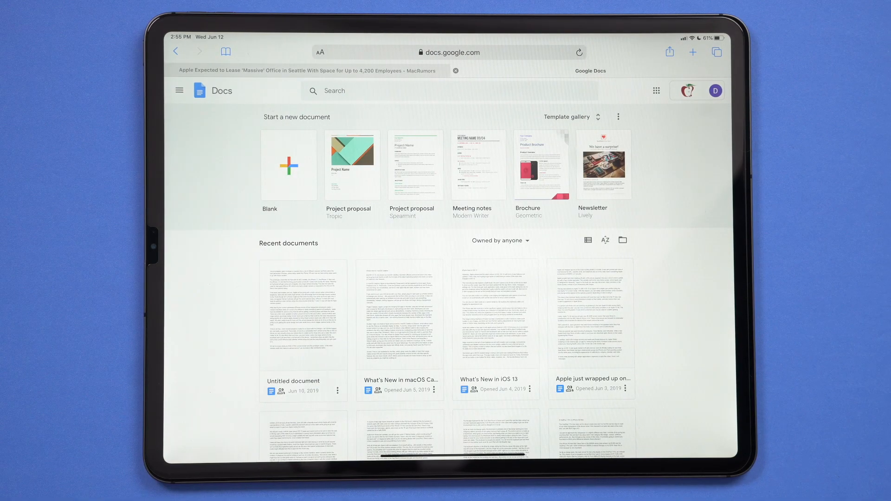
Browse the Recent documents grid and open the Untitled document from Jun 10, 2019
{"action": "scroll", "scroll_direction": "down", "scroll_amount": 3}
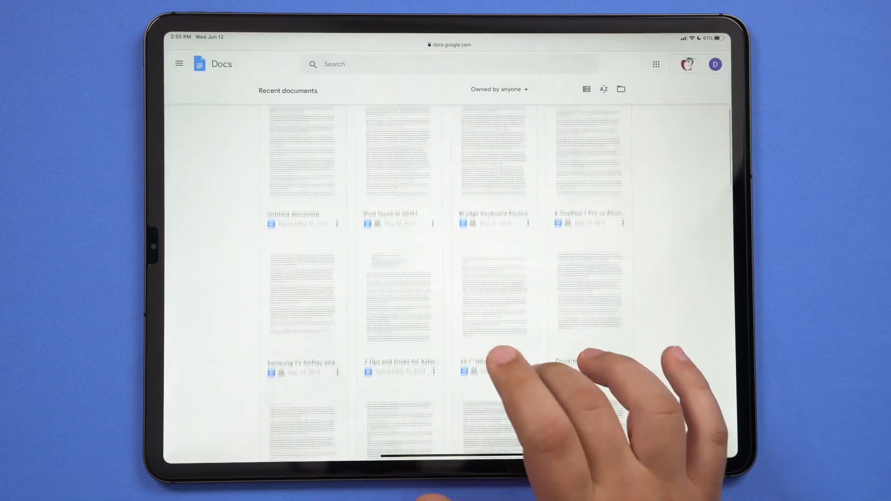
{"action": "scroll", "scroll_direction": "down", "scroll_amount": 3}
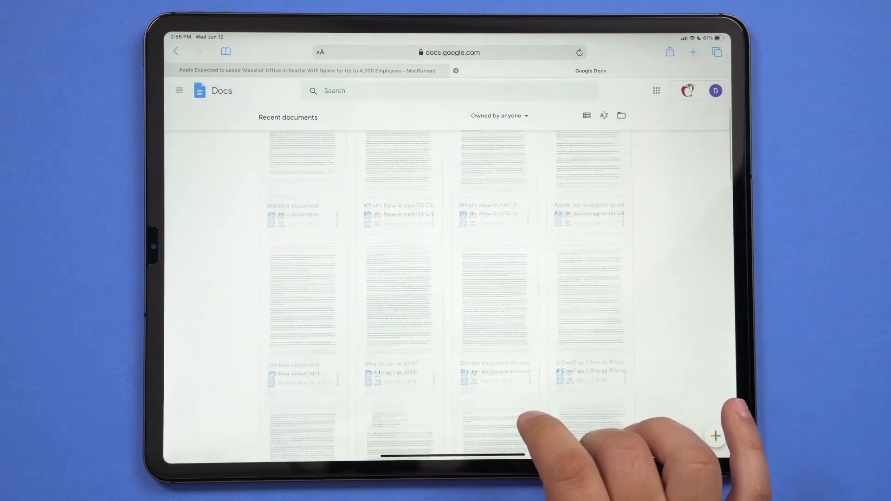
{"action": "scroll", "scroll_direction": "up", "scroll_amount": 3}
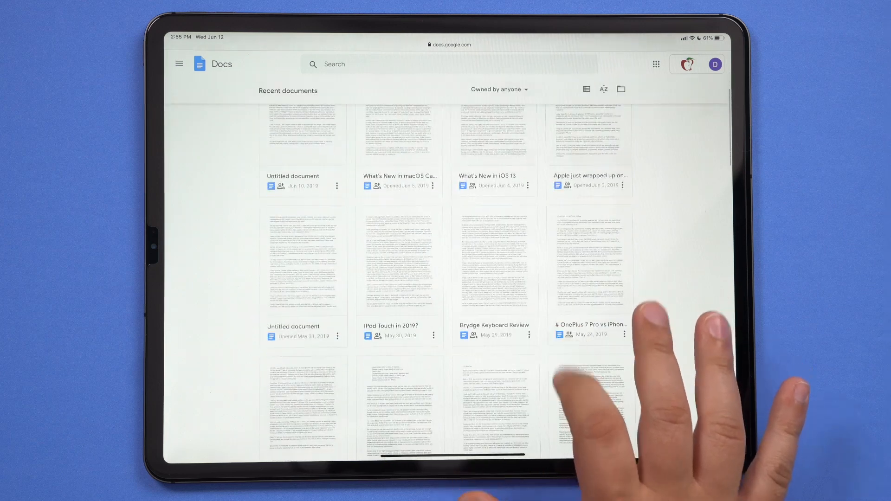
{"action": "scroll", "scroll_direction": "down", "scroll_amount": 3}
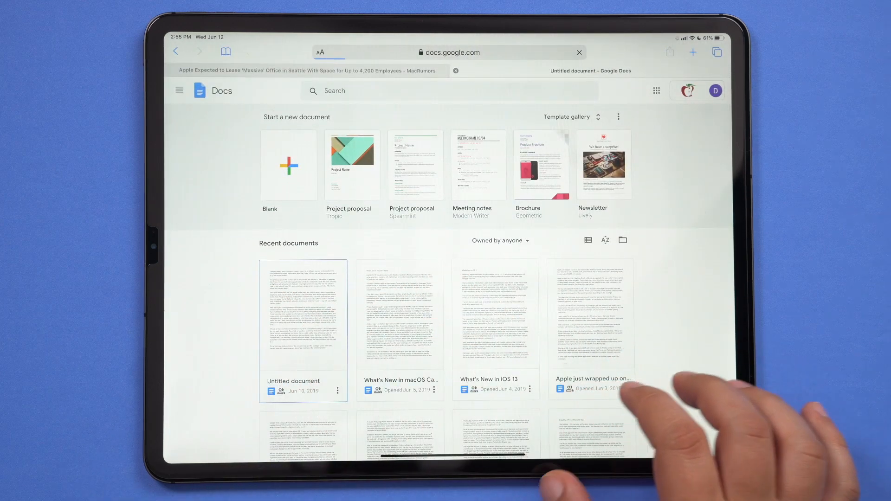
{"action": "left_click", "coordinate": [303, 319]}
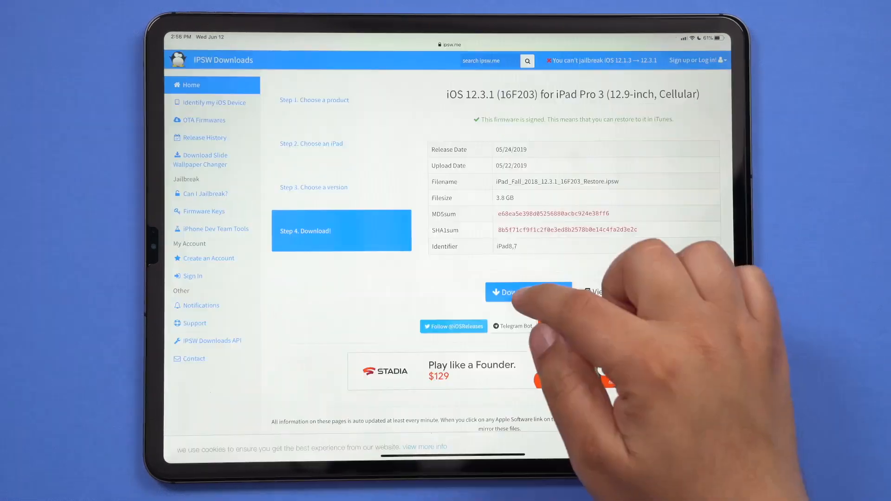
Start the 3.8 GB iOS 12.3.1 iPad Pro 3 firmware download and check its progress
{"action": "left_click", "coordinate": [512, 293]}
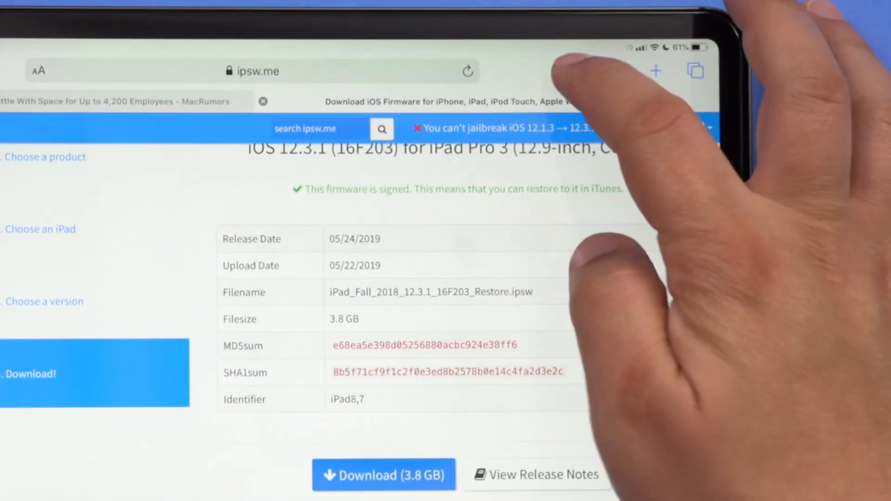
{"action": "left_click", "coordinate": [573, 72]}
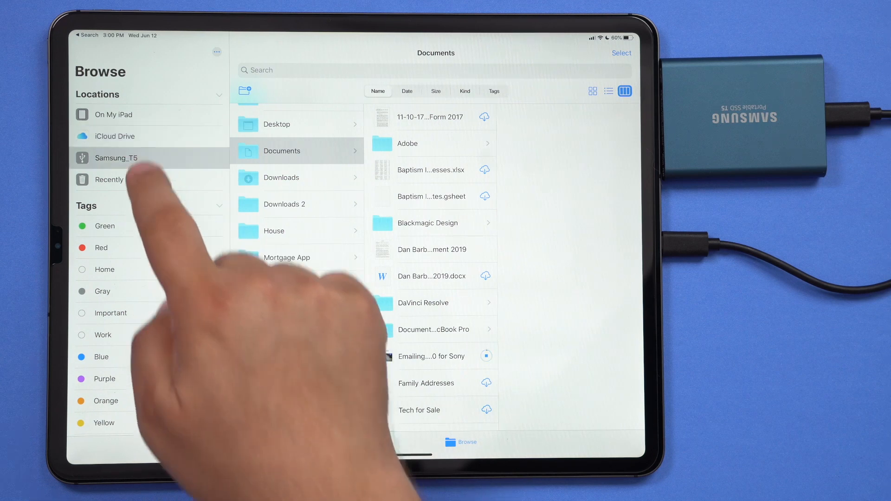
Show the Samsung_T5 external drive's files from the Browse sidebar Locations
{"action": "left_click", "coordinate": [115, 158]}
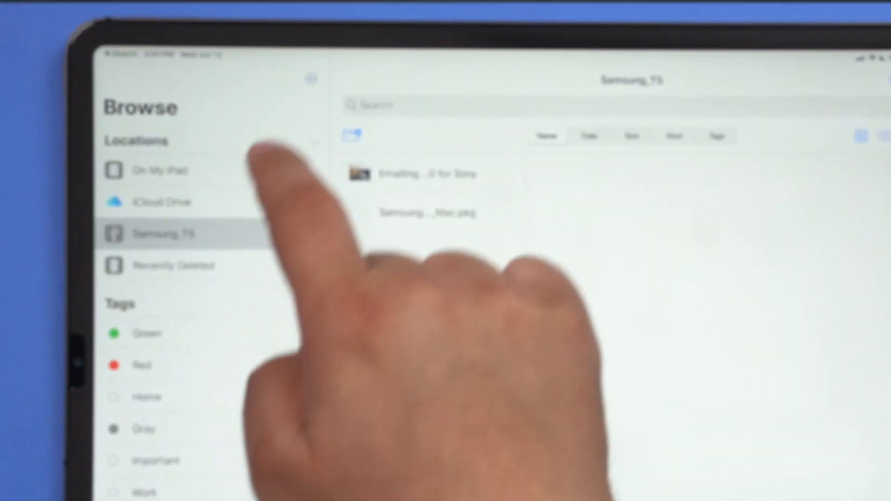
{"action": "left_click", "coordinate": [362, 93]}
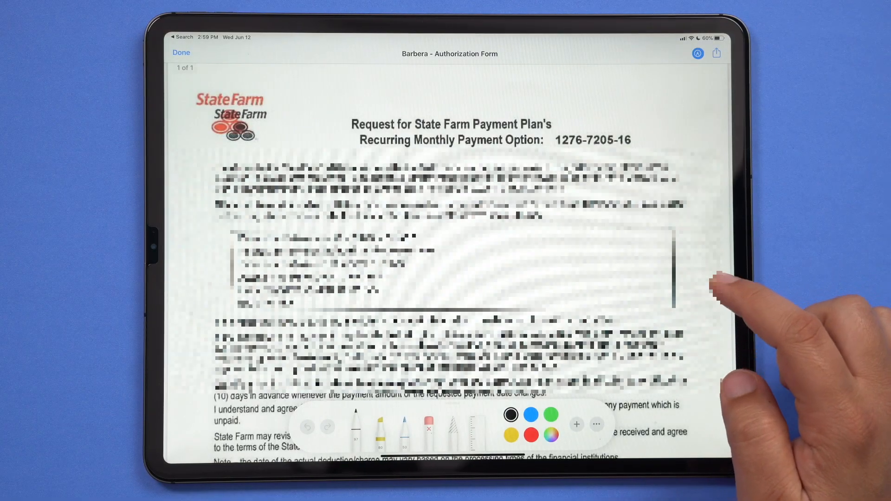
Bring up the State Farm payment plan authorization form with markup tools
{"action": "left_click", "coordinate": [181, 52]}
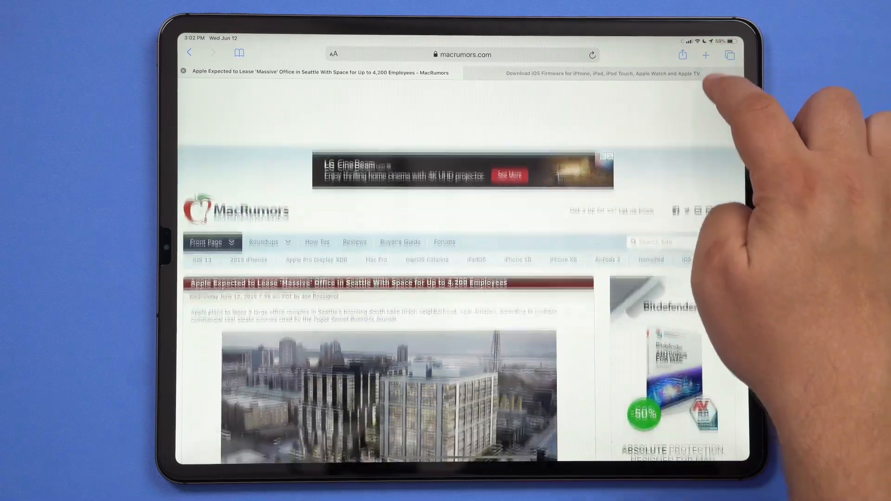
Scroll the MacRumors Seattle office article toward the page footer
{"action": "scroll", "scroll_direction": "down", "scroll_amount": 3}
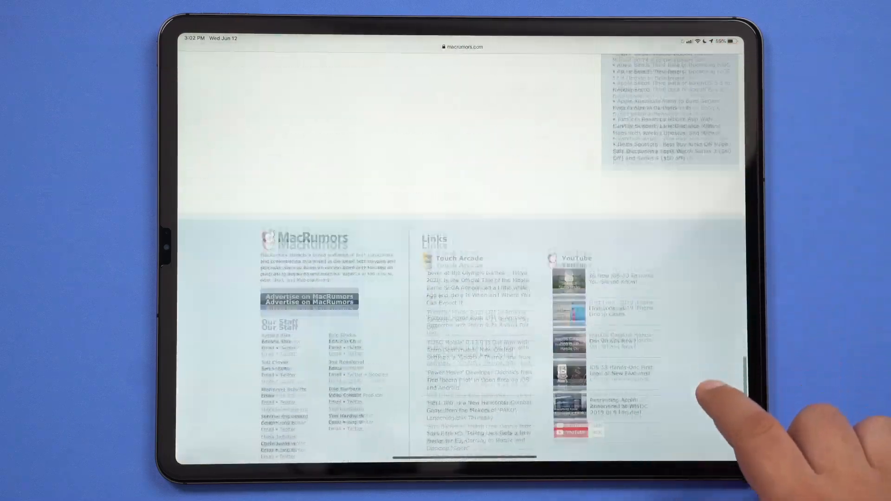
{"action": "scroll", "scroll_direction": "up", "scroll_amount": 3}
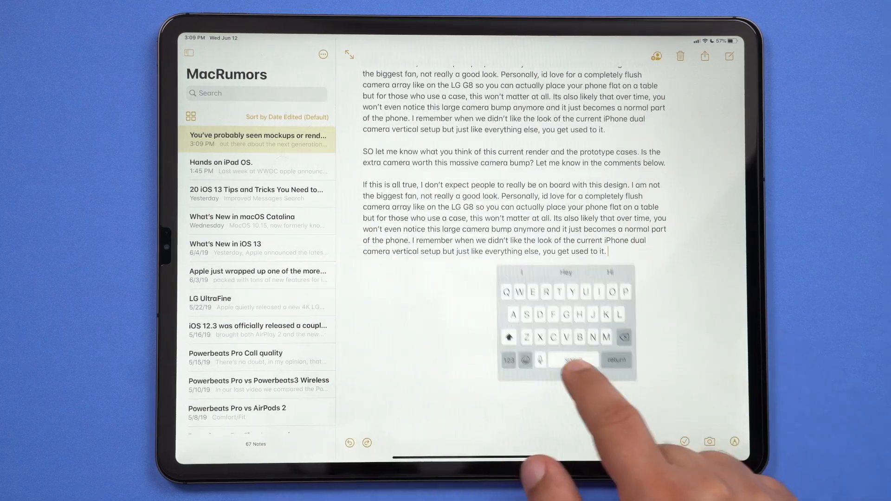
Type "This" at the end of the iPhone camera render note with the floating keyboard
{"action": "type", "text": "This"}
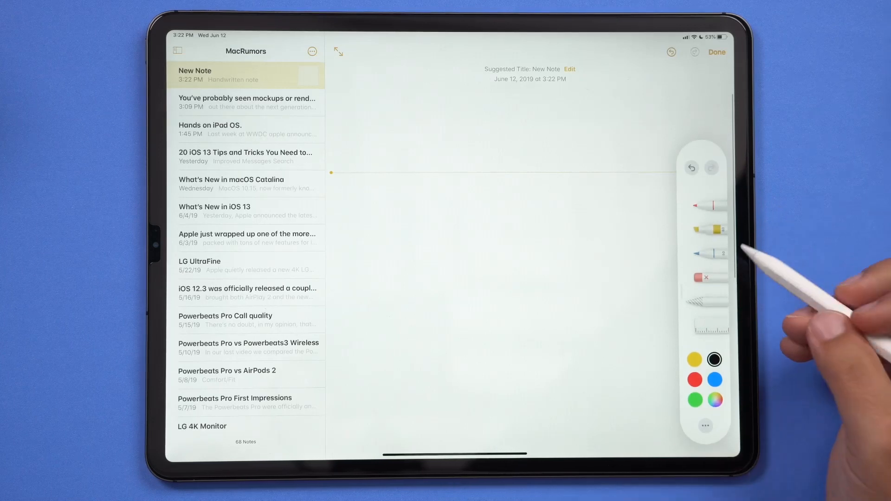
{"action": "mouse_move", "coordinate": [707, 214]}
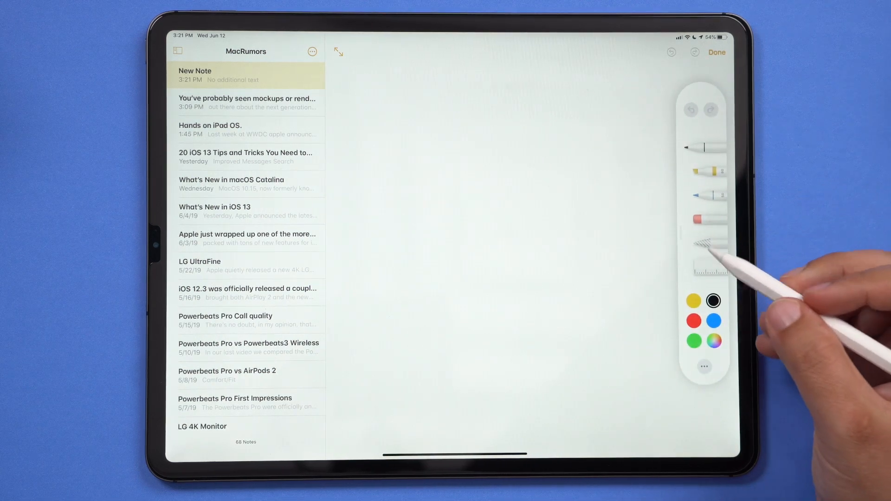
Choose the lasso tool in the new blank note's Apple Pencil palette
{"action": "left_click", "coordinate": [692, 320]}
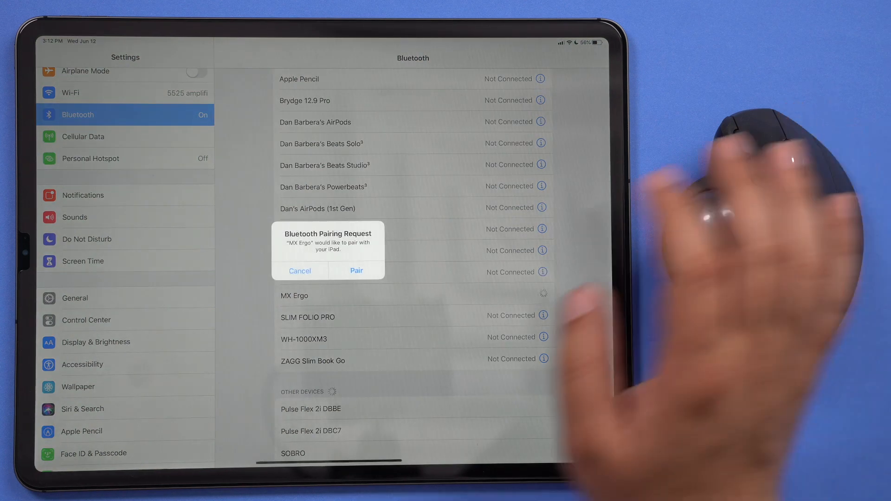
Accept the MX Ergo trackball's Bluetooth pairing request so it shows as Connected
{"action": "left_click", "coordinate": [356, 270]}
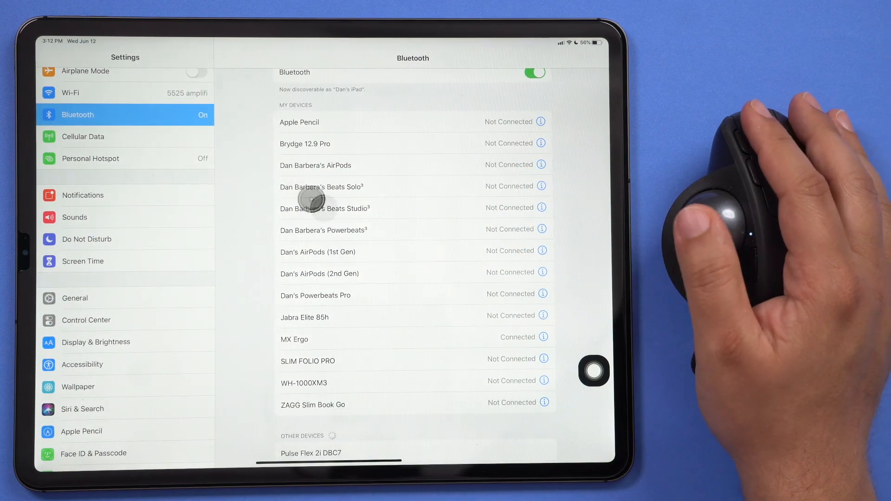
{"action": "mouse_move", "coordinate": [335, 224]}
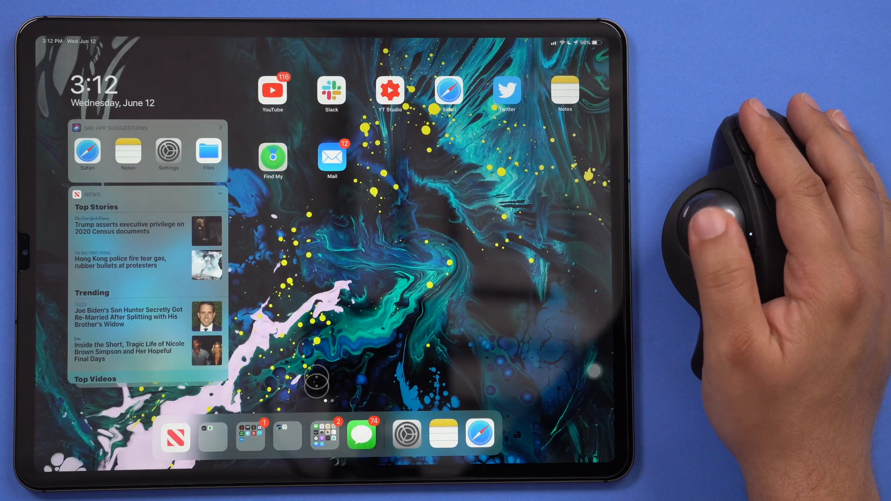
{"action": "mouse_move", "coordinate": [447, 90]}
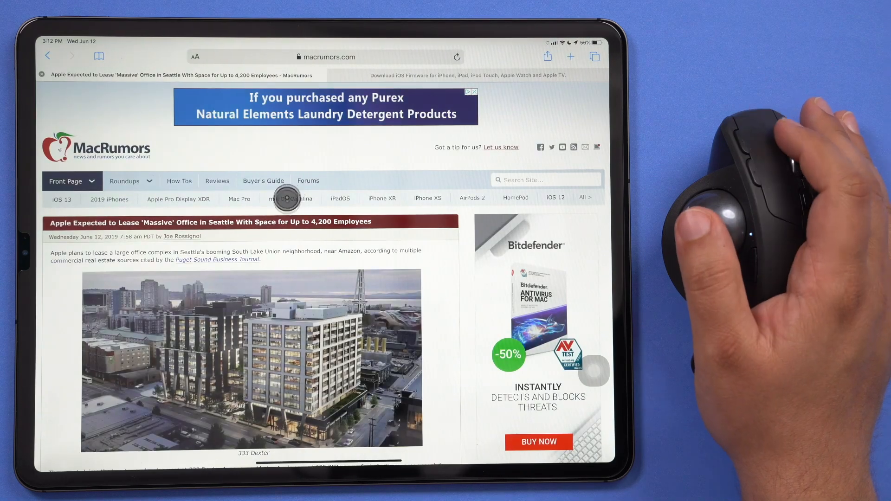
Scroll the Seattle office article with the trackball and open the Two Union Square machine learning hub story
{"action": "scroll", "scroll_direction": "down", "scroll_amount": 3}
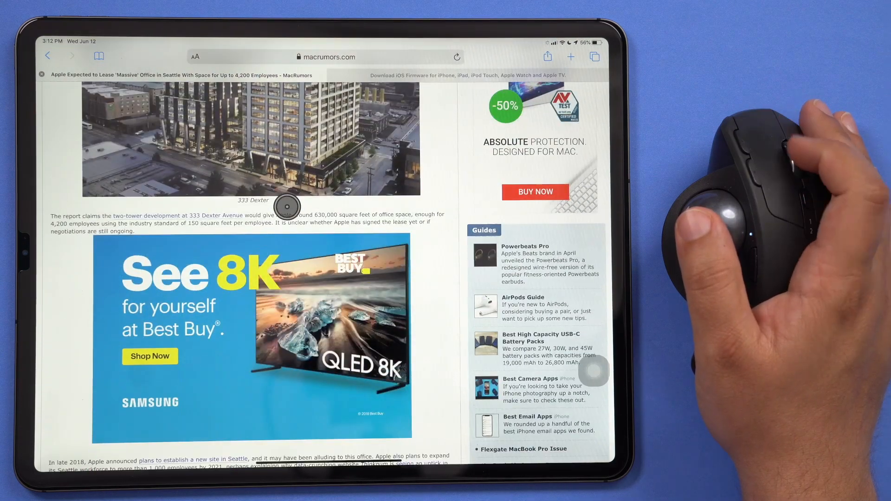
{"action": "scroll", "scroll_direction": "down", "scroll_amount": 3}
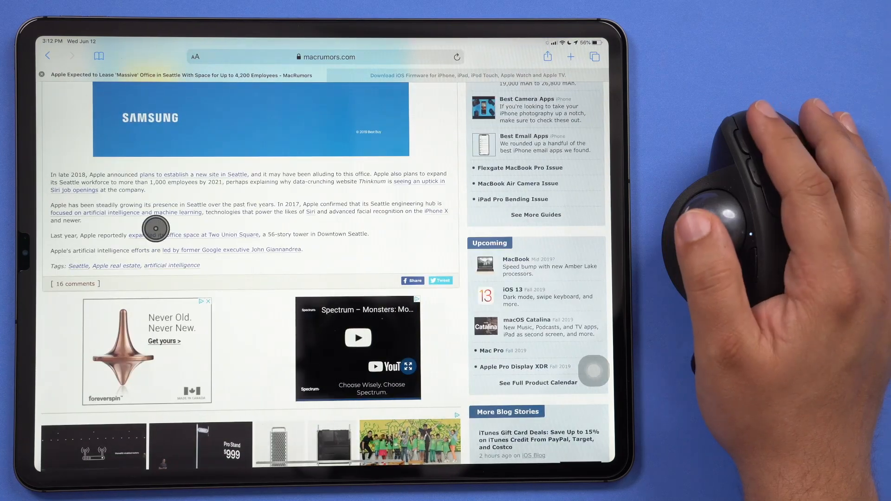
{"action": "left_click", "coordinate": [153, 234]}
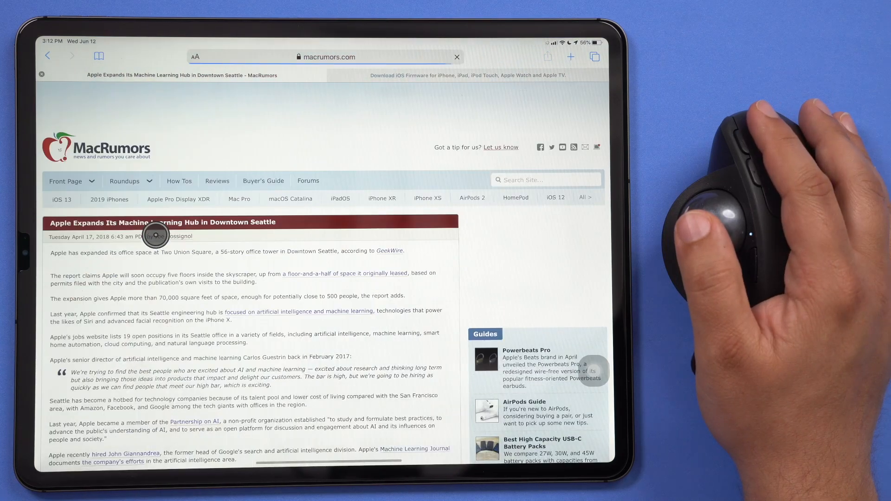